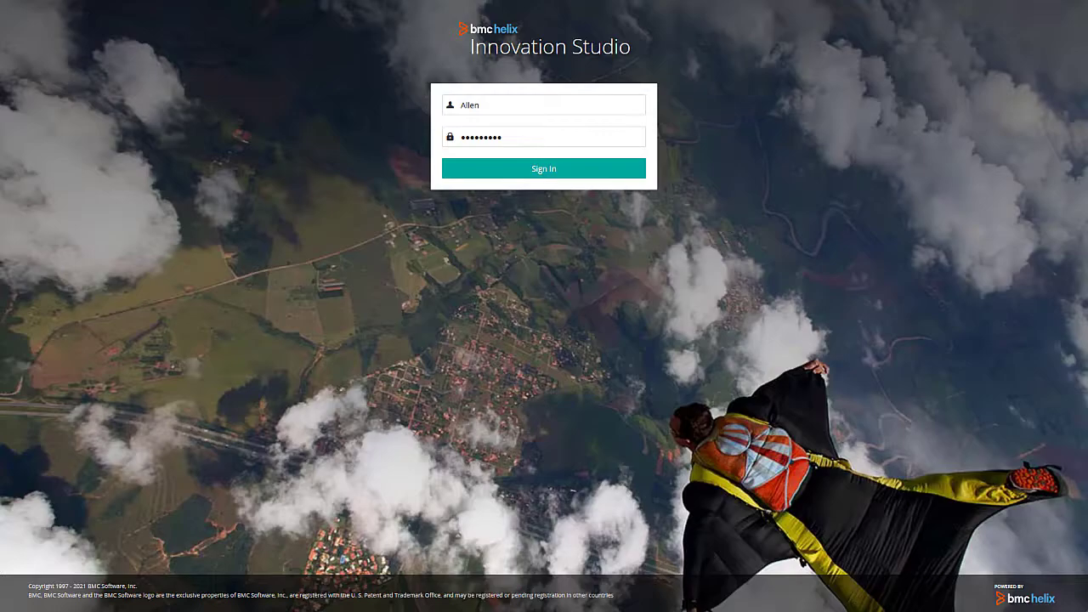
Step: Sign in to Innovation Studio to reach the Workspace application list
{"action": "left_click", "coordinate": [543, 169]}
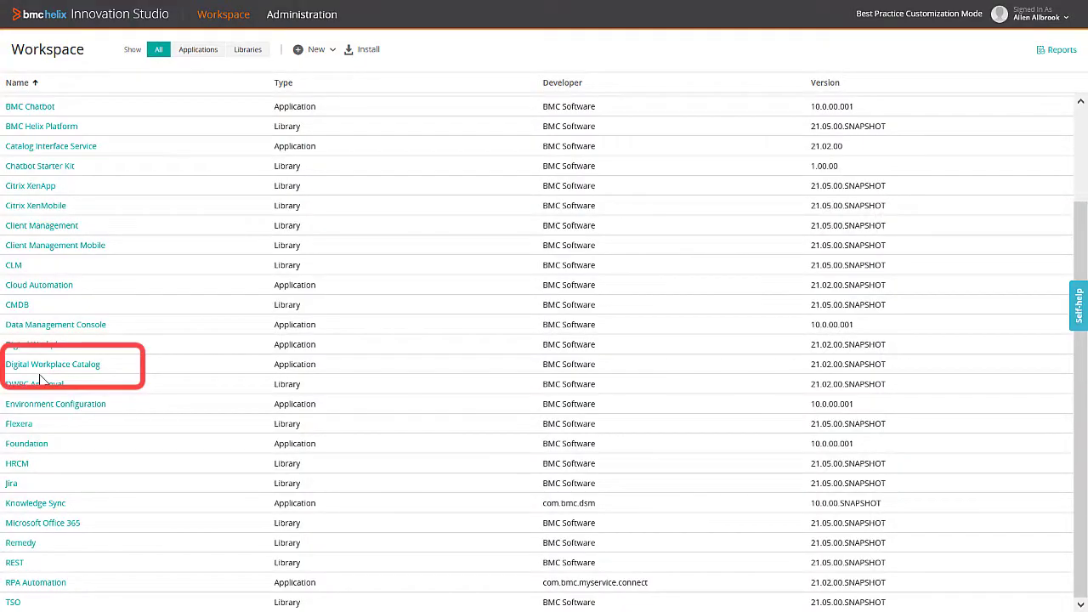
Step: Open Digital Workplace Catalog and its RunPasswordResetBot process in the designer
{"action": "left_click", "coordinate": [53, 364]}
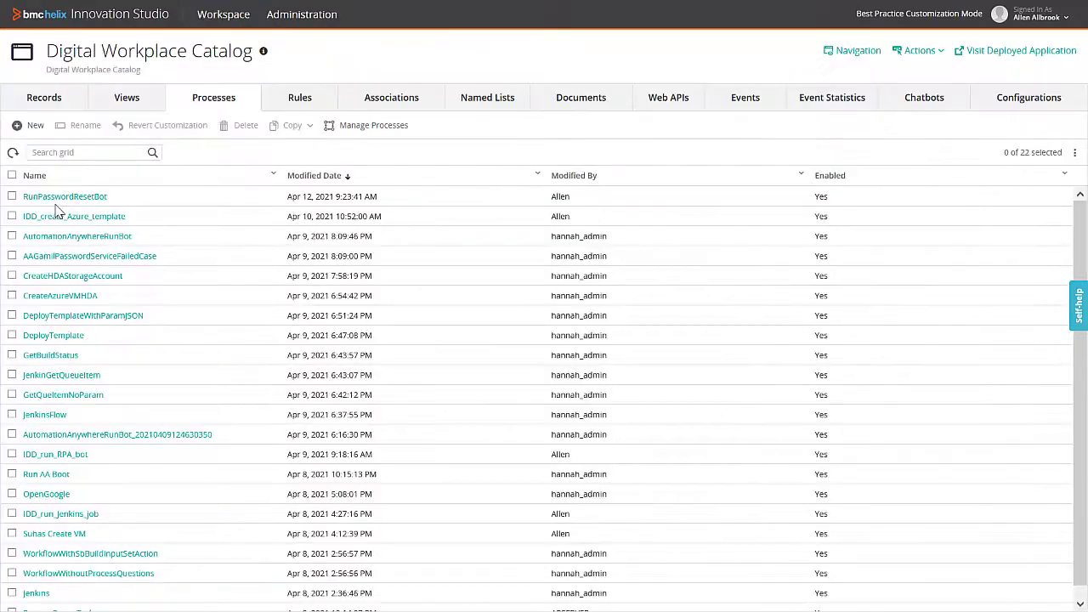
{"action": "left_click", "coordinate": [65, 196]}
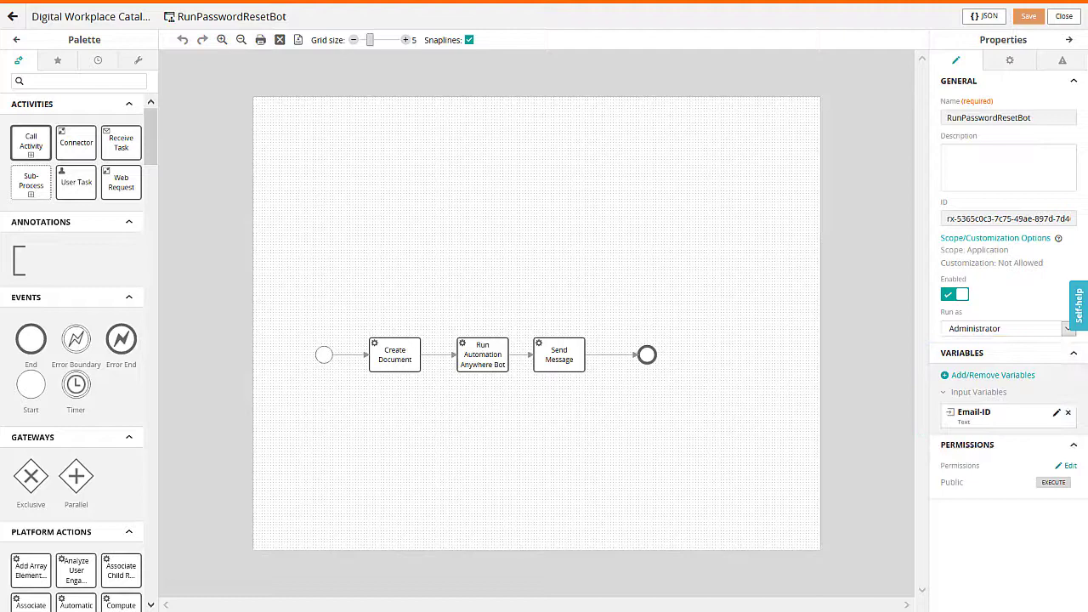
Step: Select the Create Document element to show its document definition choices
{"action": "left_click", "coordinate": [394, 355]}
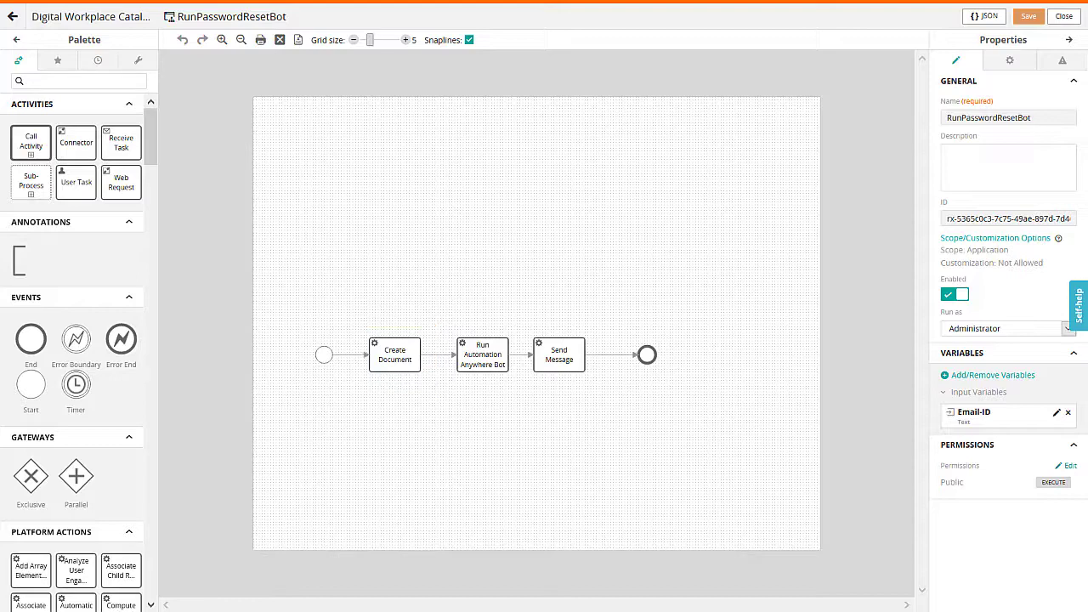
{"action": "left_click", "coordinate": [393, 354]}
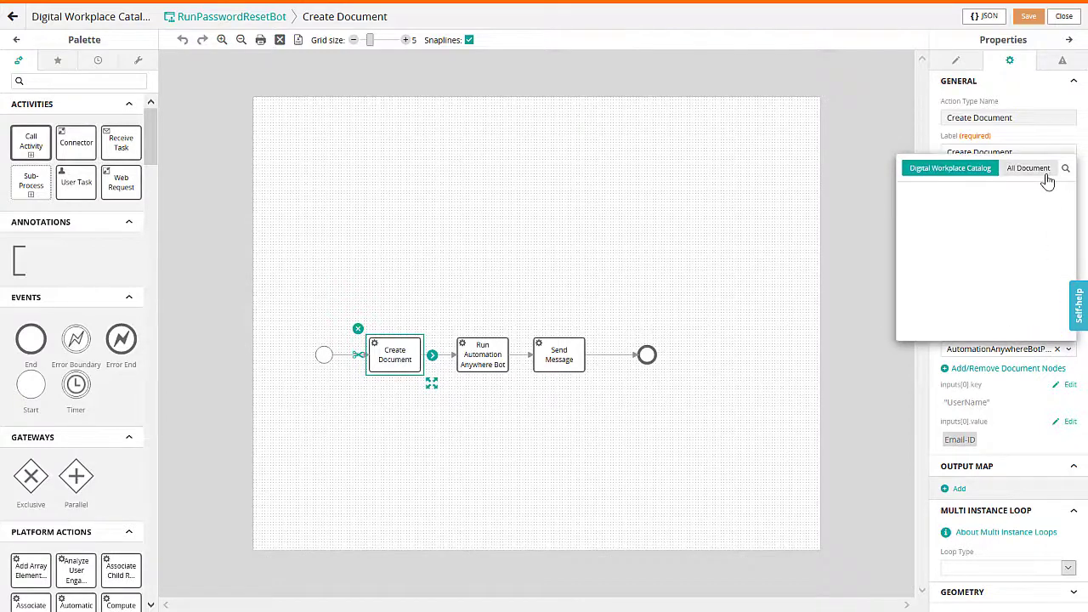
Step: Check Create Document's included key and value nodes, then select Run Automation Anywhere Bot
{"action": "left_click", "coordinate": [1028, 167]}
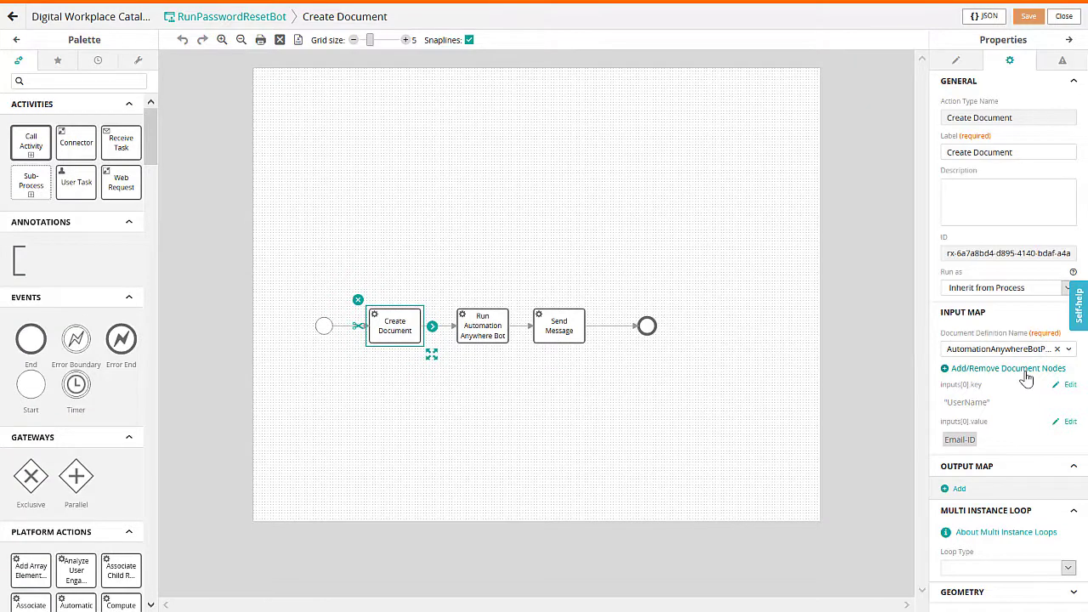
{"action": "left_click", "coordinate": [1009, 368]}
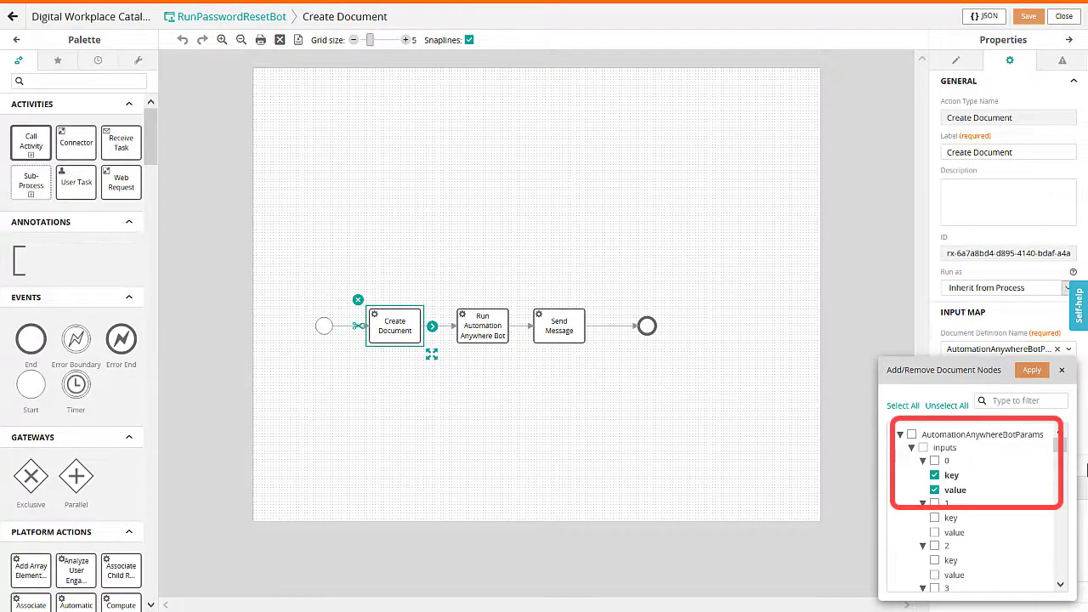
{"action": "left_click", "coordinate": [482, 326]}
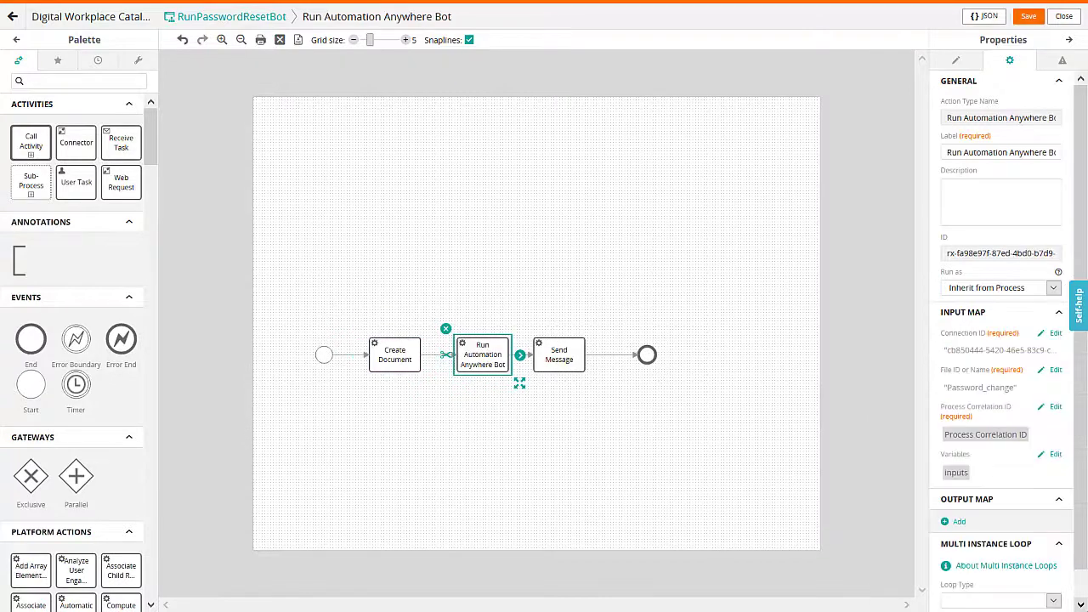
Step: Select the Send Message element to review its subject, body and recipients
{"action": "left_click", "coordinate": [482, 355]}
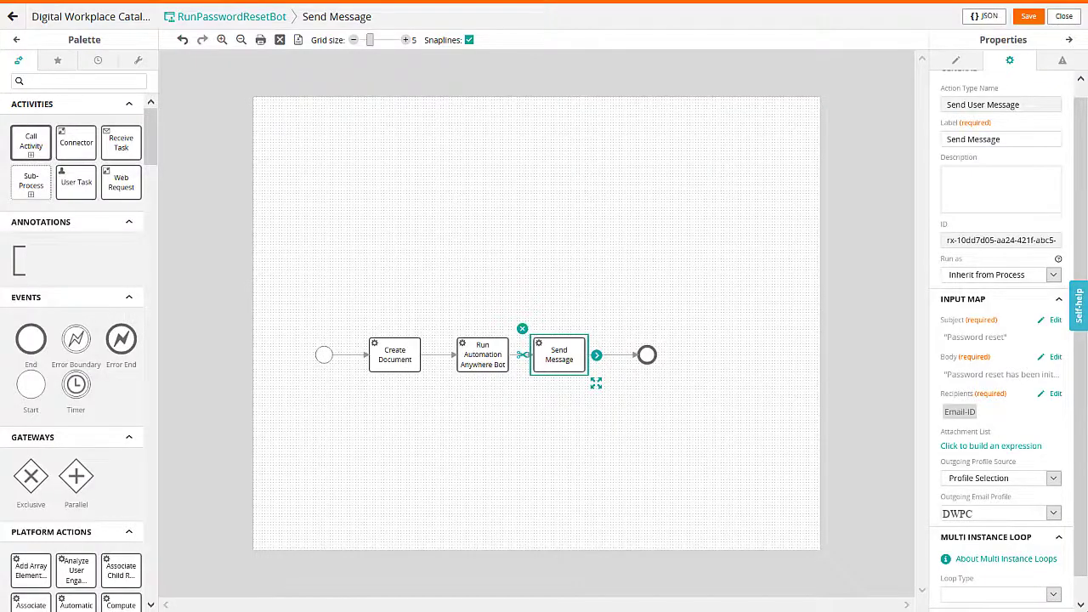
Step: Open the Change Password service's options showing its draft version sections
{"action": "left_click", "coordinate": [558, 355]}
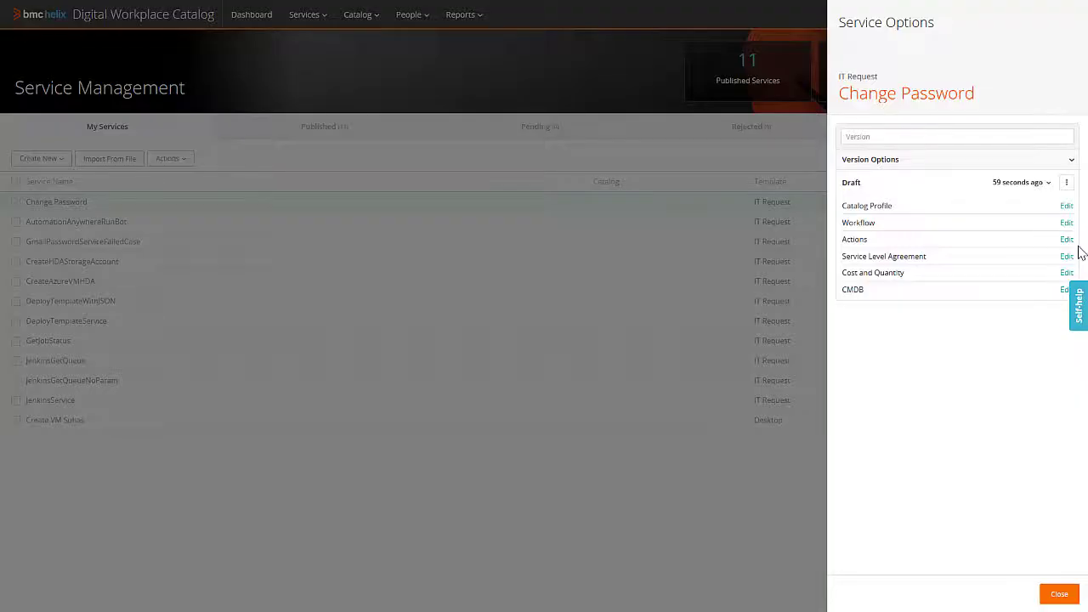
Step: Verify RunPasswordResetBot is the Change Password workflow, then return to the service list
{"action": "left_click", "coordinate": [1066, 223]}
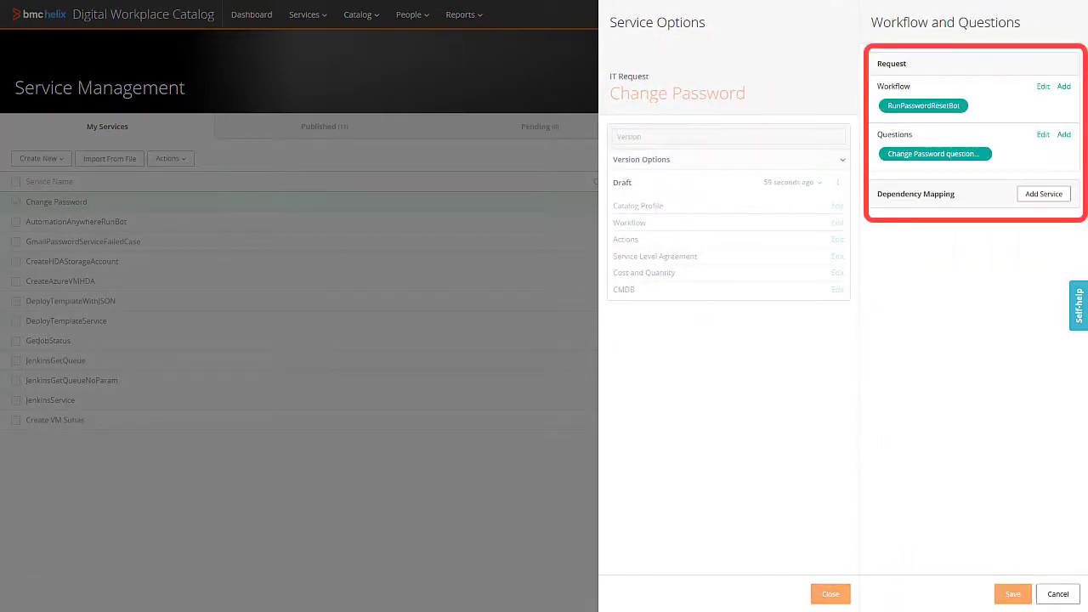
{"action": "left_click", "coordinate": [830, 593]}
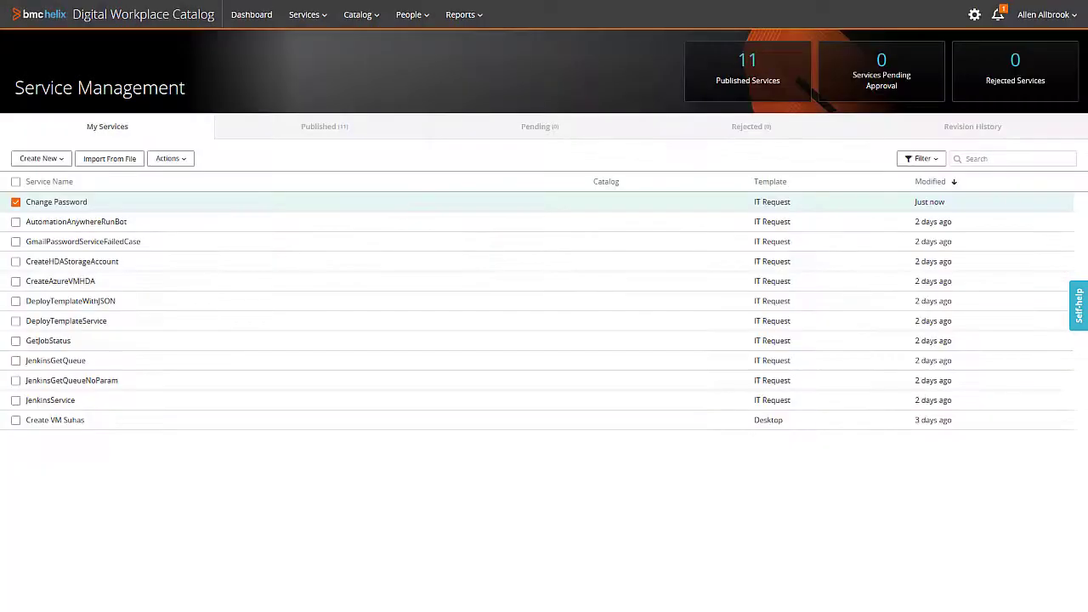